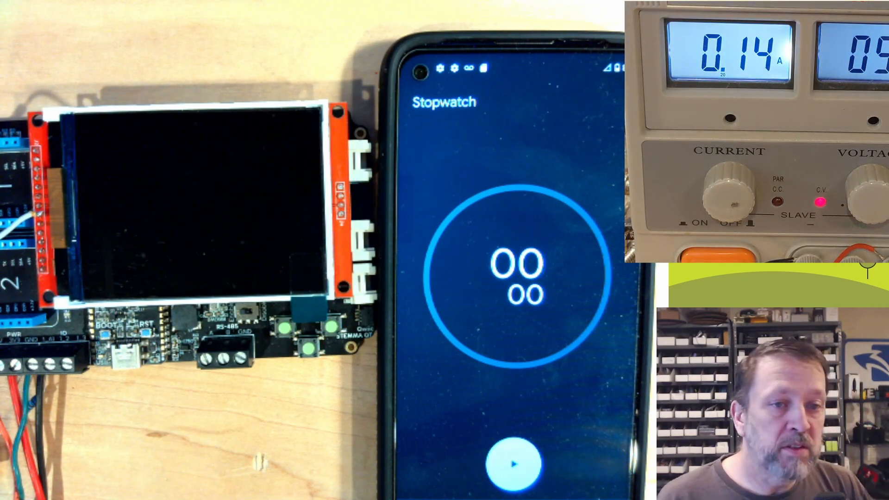
- Start the stopwatch as the board powers up and stop it when 'Hello from boot!' appears, about 30 seconds
click(513, 465)
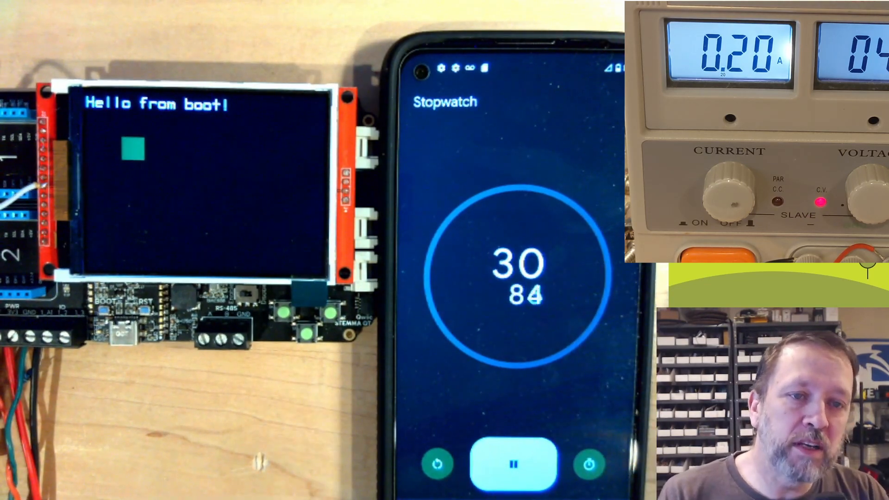
click(513, 465)
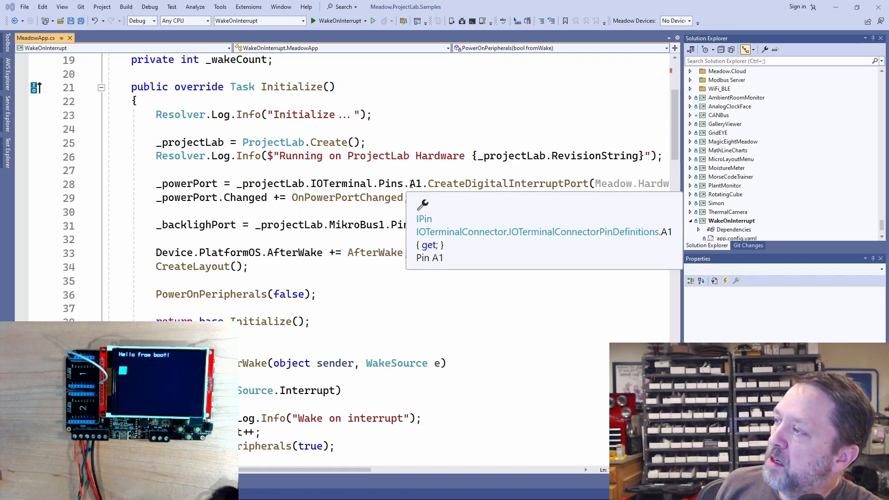
click(469, 198)
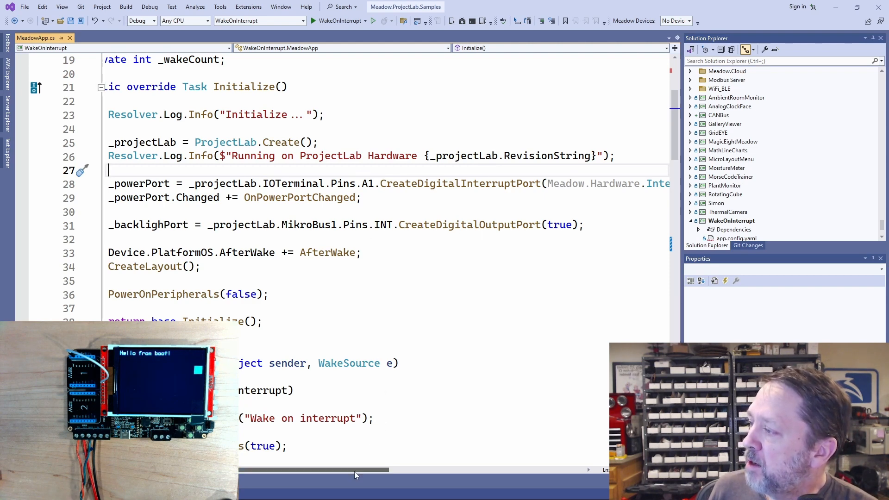
scroll(left, 3)
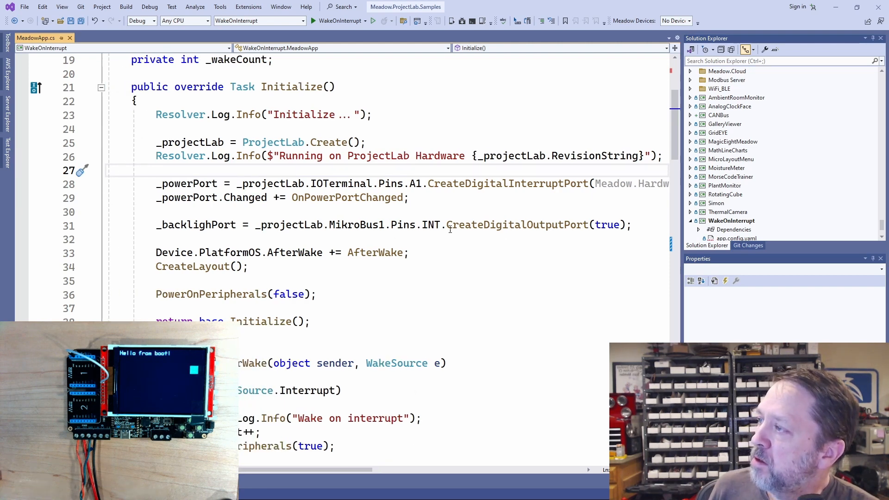
double_click(516, 224)
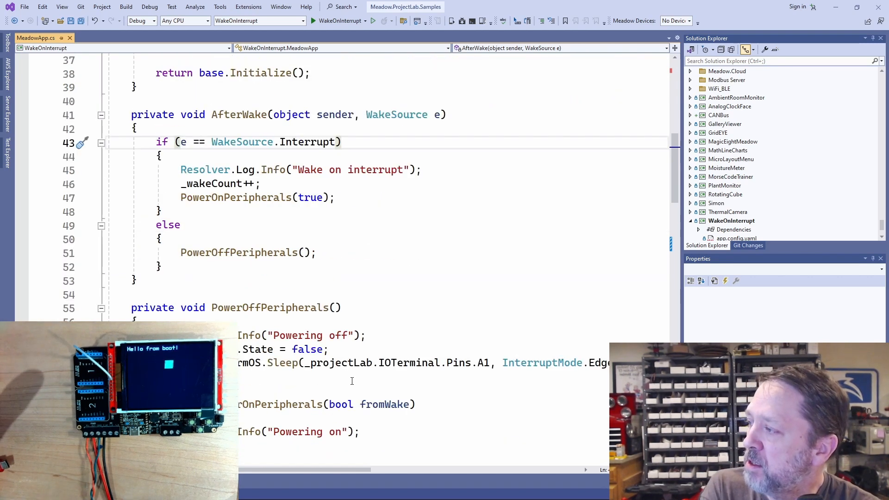
scroll(down, 3)
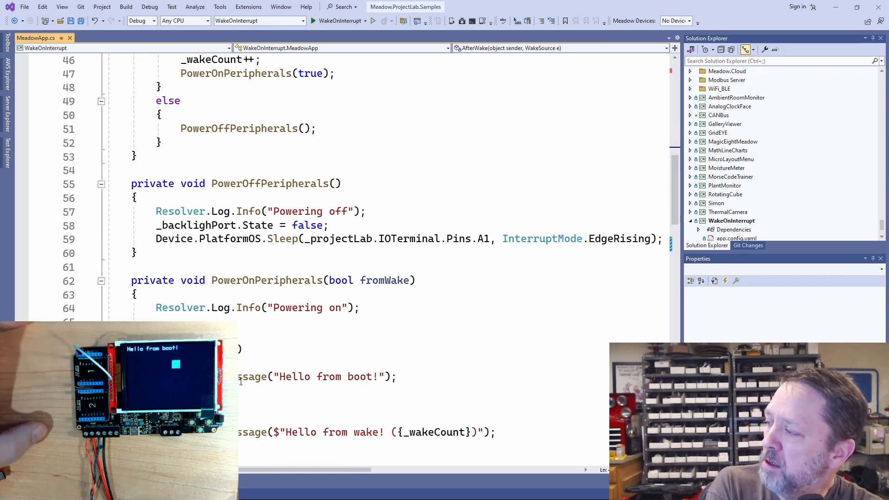
scroll(down, 3)
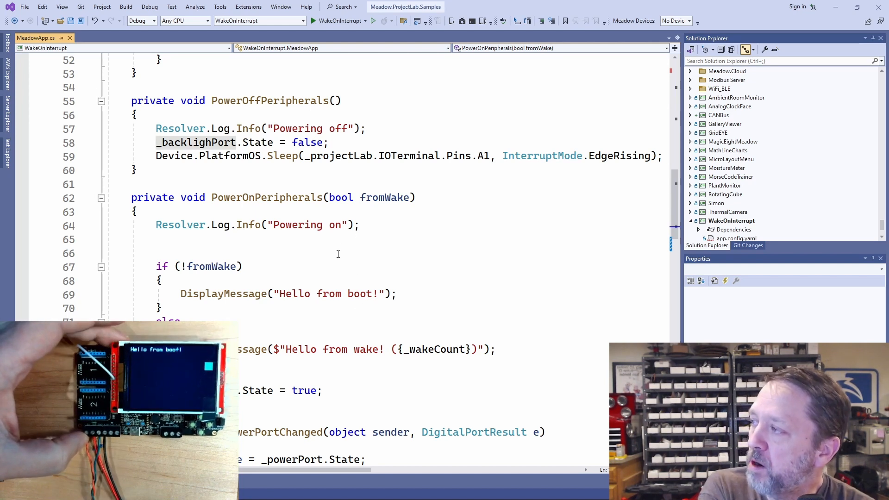
double_click(359, 294)
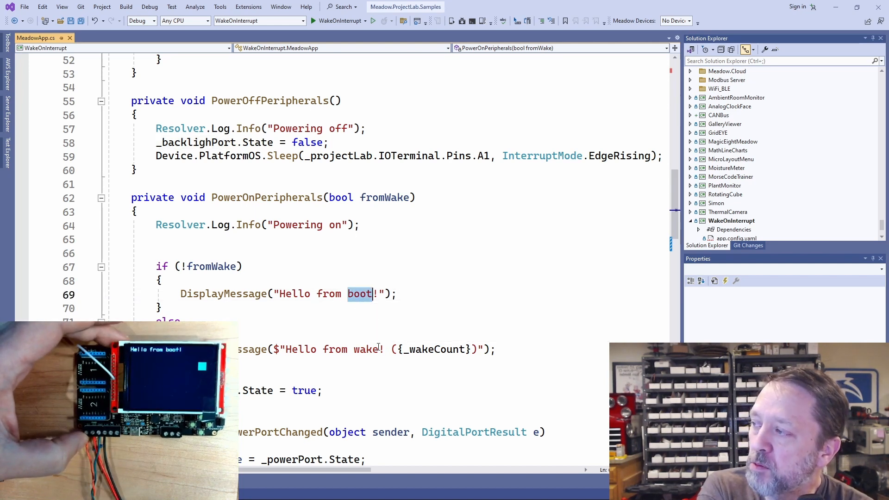
mouse_move(363, 349)
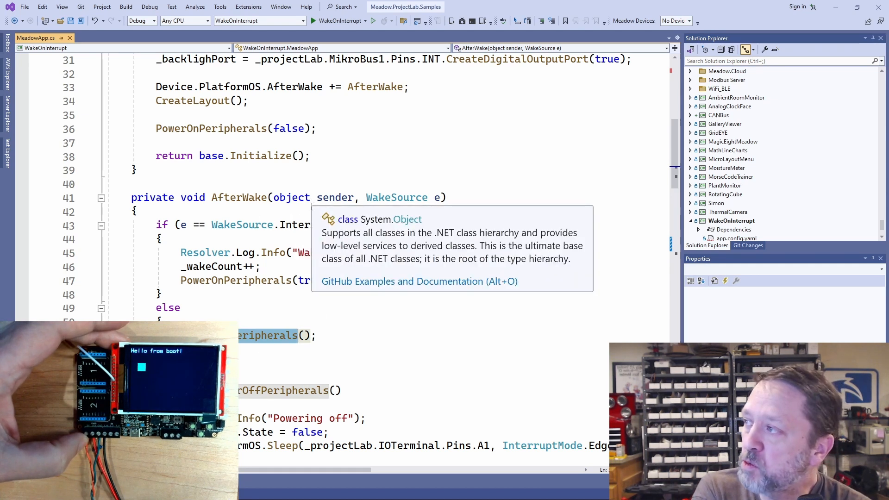
mouse_move(311, 224)
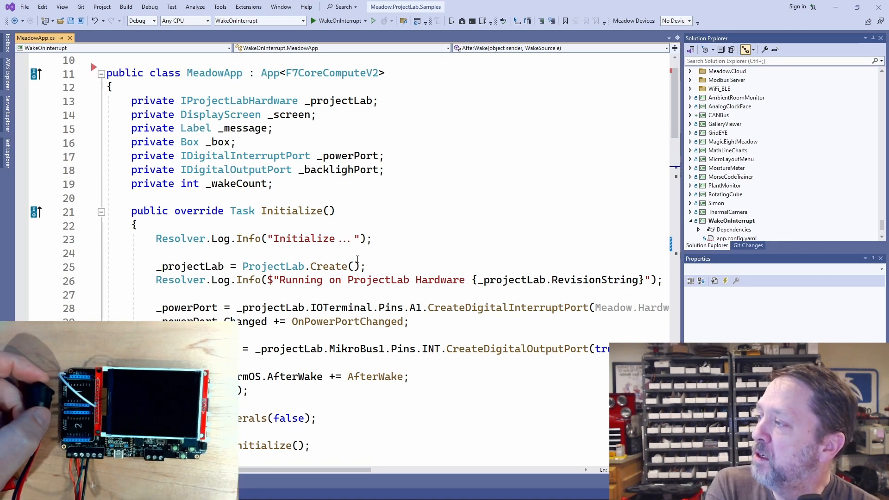
scroll(down, 3)
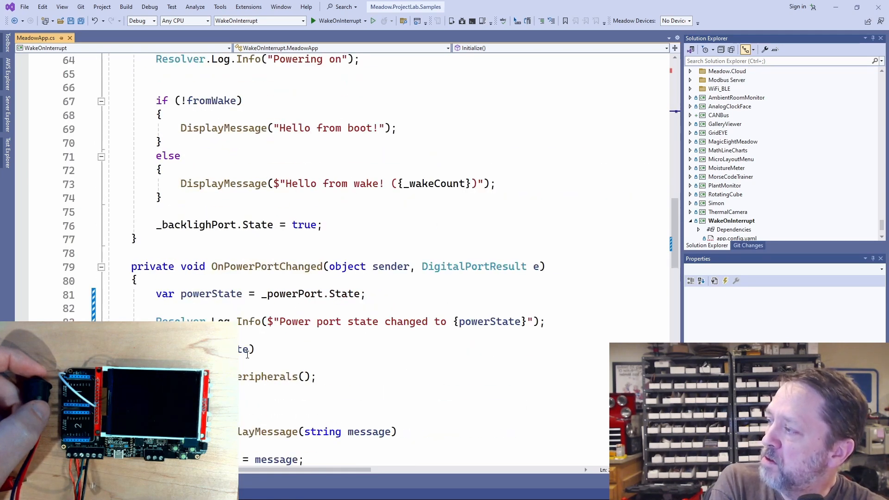
double_click(267, 377)
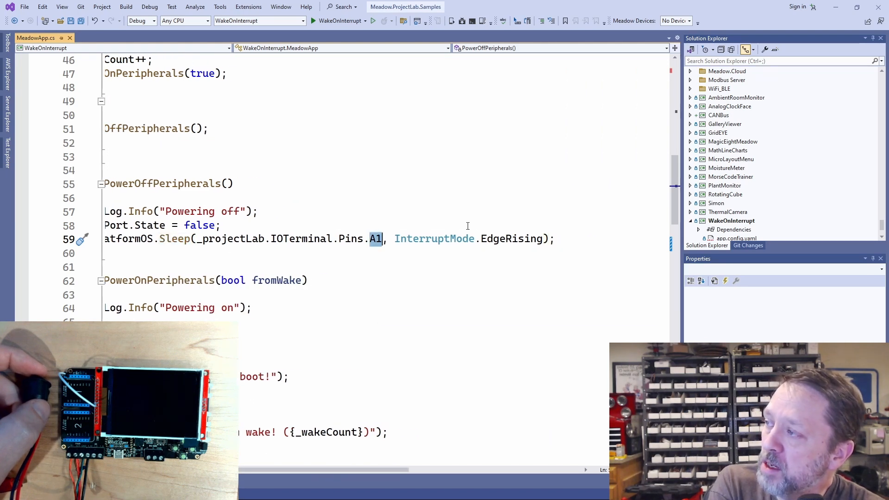
double_click(511, 239)
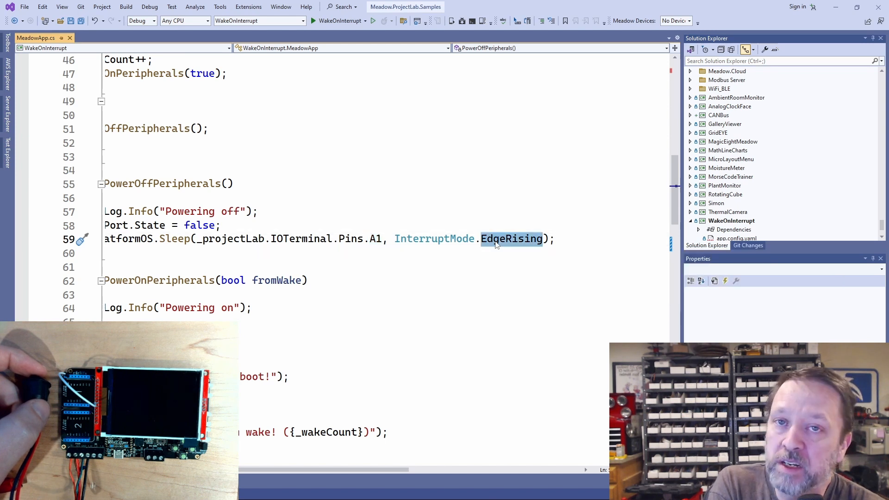